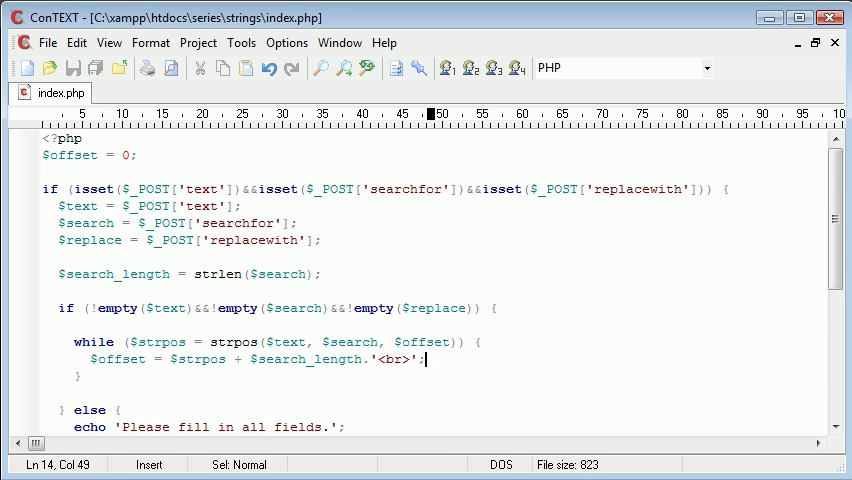
Remove the '<br>' echo from the $offset line and start a new line in the loop.
key("BackSpace")
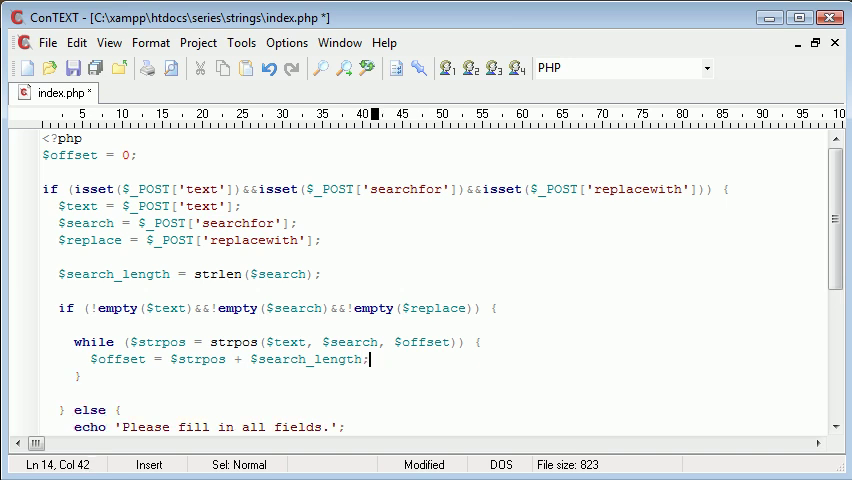
left_click(72, 68)
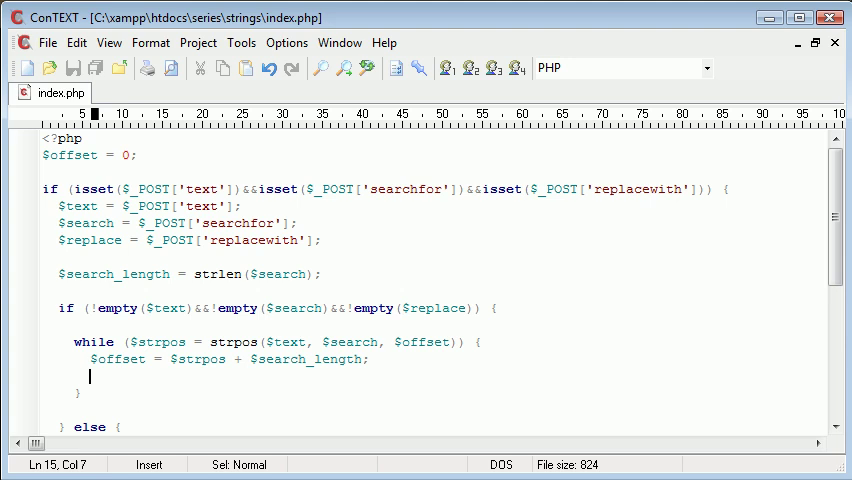
Add `$text = substr_replace();` as a new statement inside the while loop.
type("substr_replac")
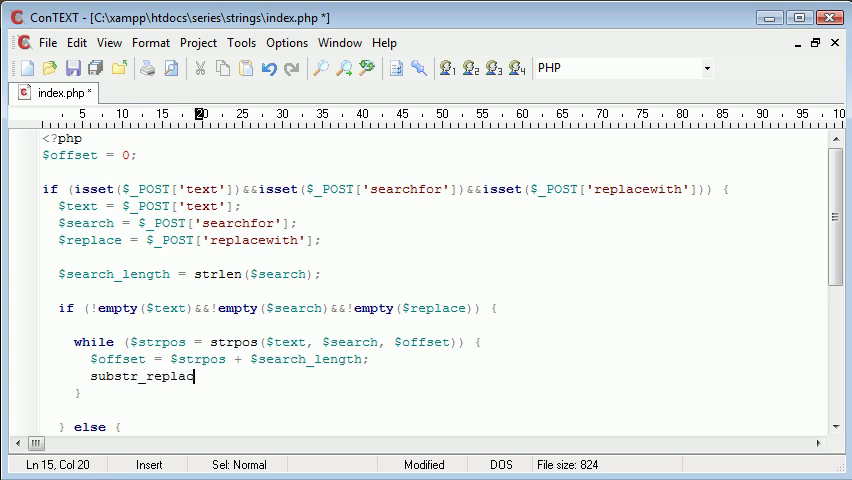
type("e();")
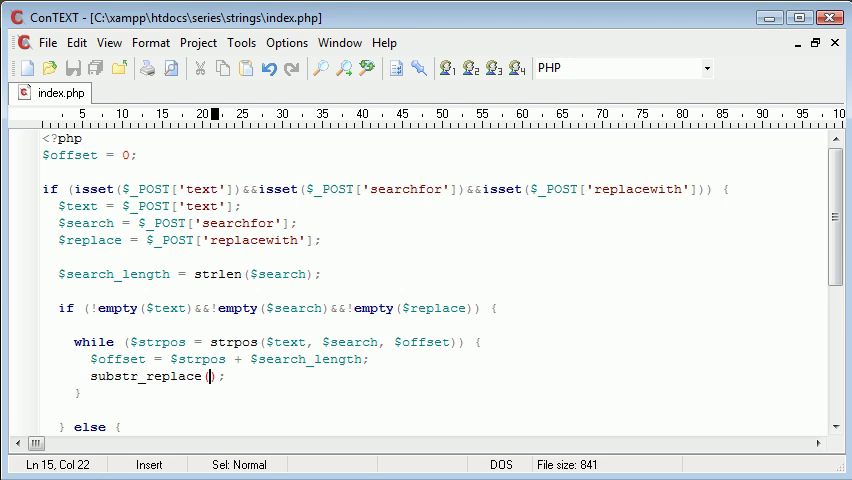
left_click(88, 376)
type("$")
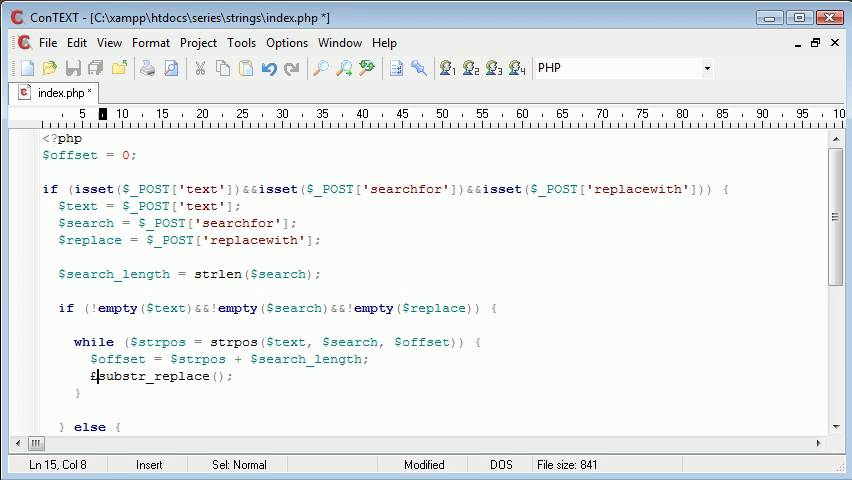
type("text =")
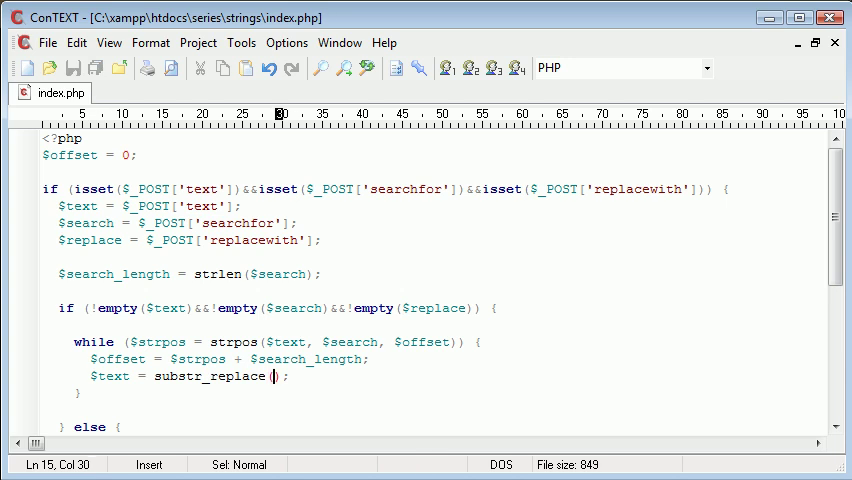
Fill the call's arguments as $text, $replace, start, length placeholders.
type("$strin")
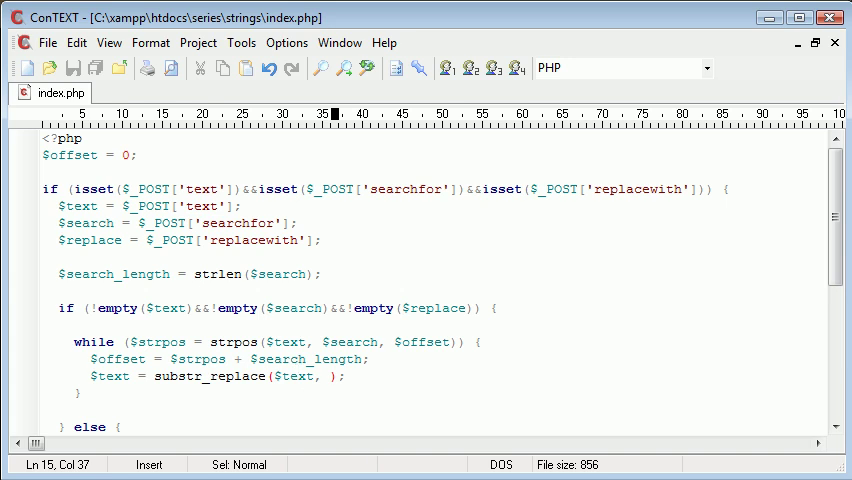
type("$replace,")
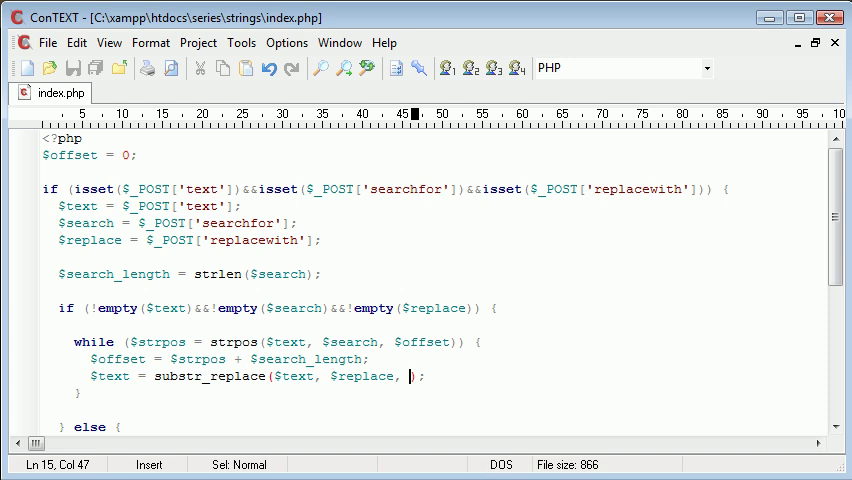
type("start, length")
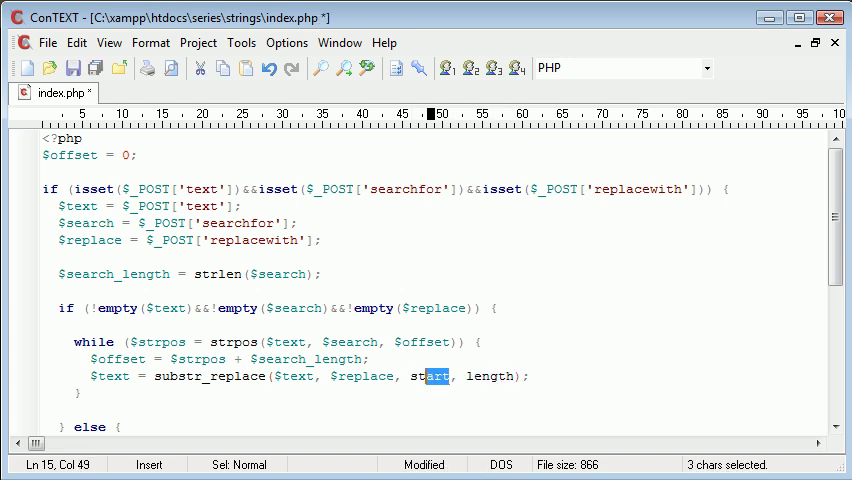
Replace the placeholders so substr_replace uses $strpos and $search_length.
left_click_drag(428, 376, 408, 376)
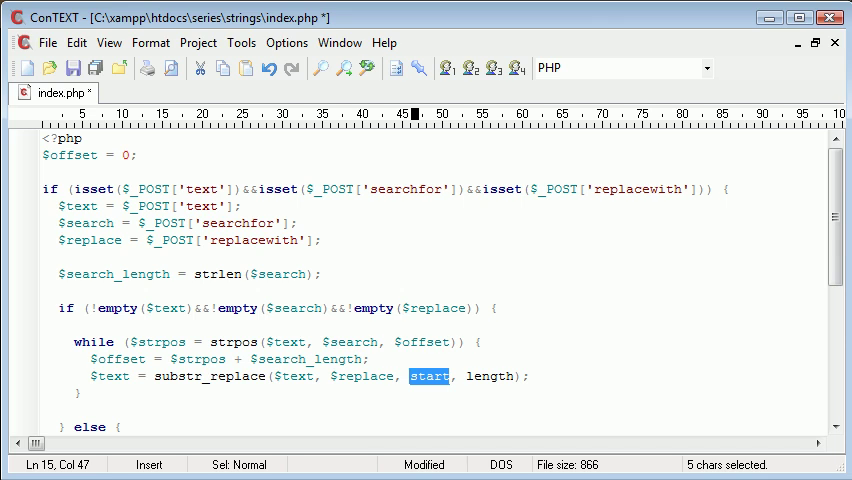
type("$strpos")
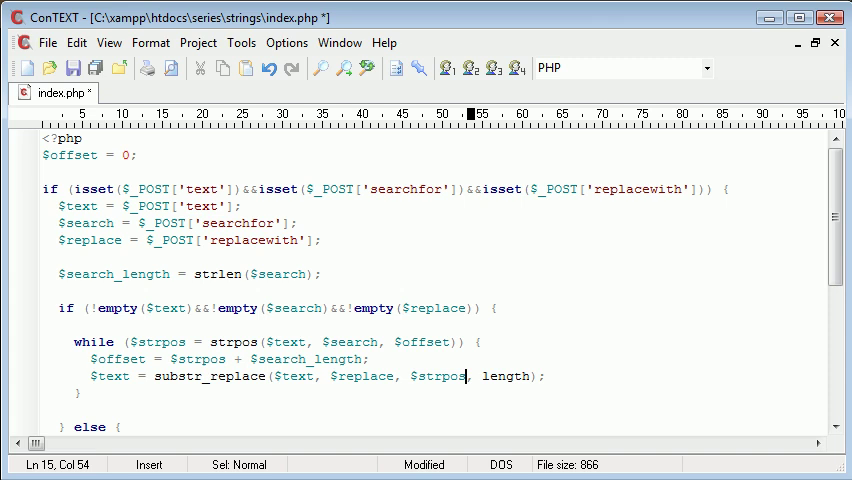
double_click(504, 376)
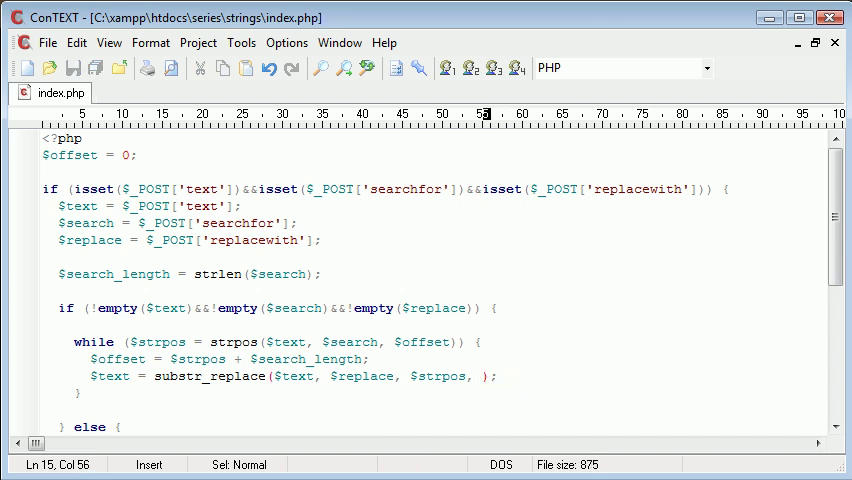
type("$s")
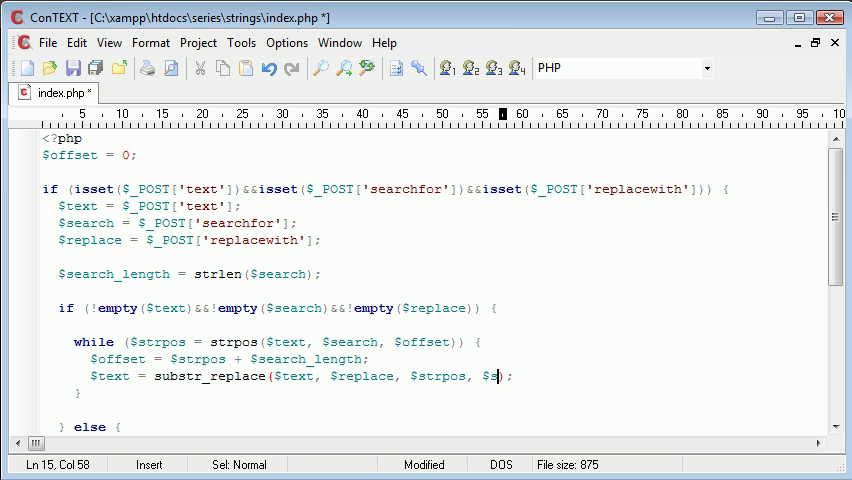
type("earch_length")
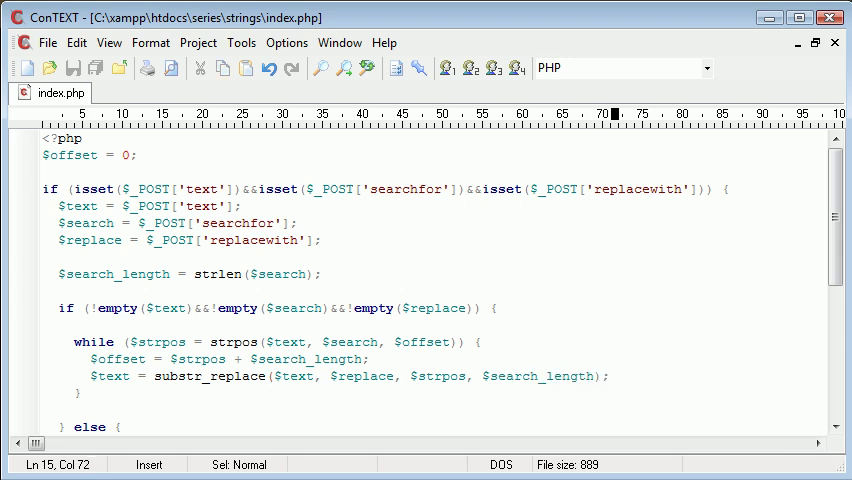
Echo the resulting $text after the loop.
scroll("down", 3)
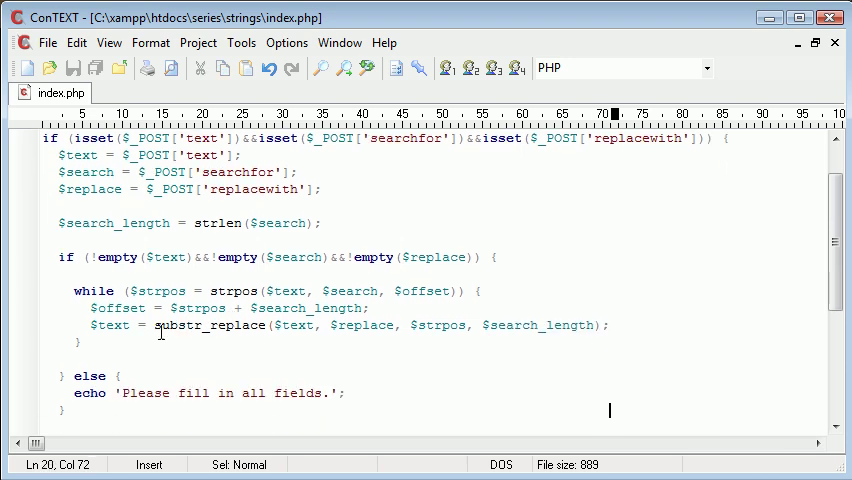
type("echo")
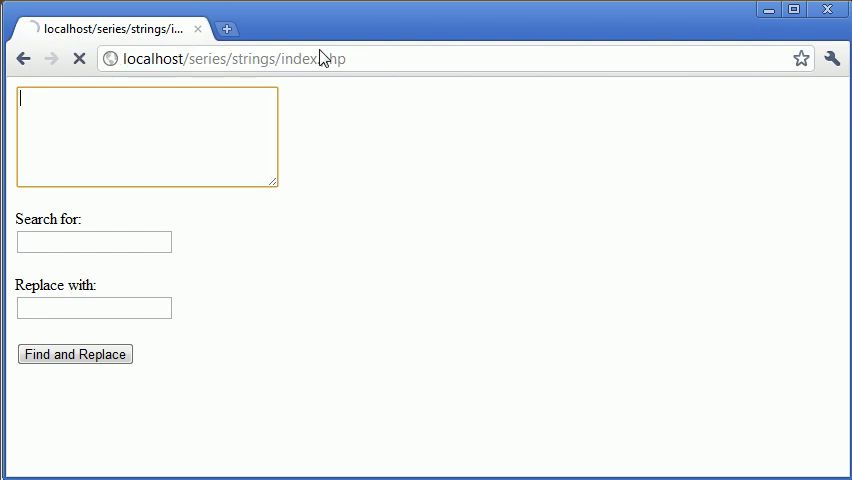
Submit 'The cat sat on the mat' with cat→monkey, returning 'The monkey sat on the mat'.
type("The")
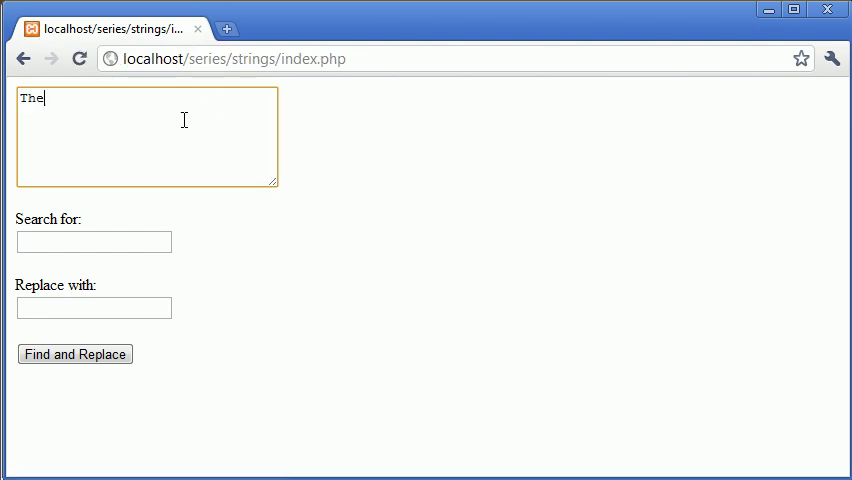
type("cat sat")
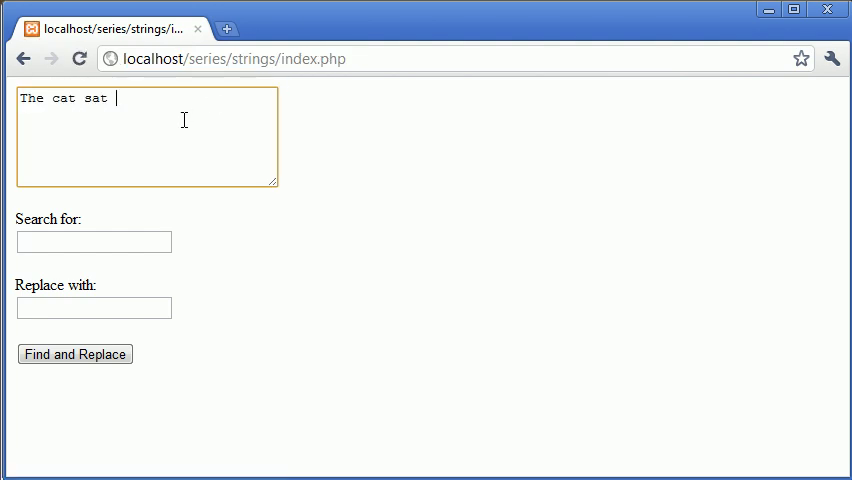
type("on the mat")
left_click(94, 242)
type("cat")
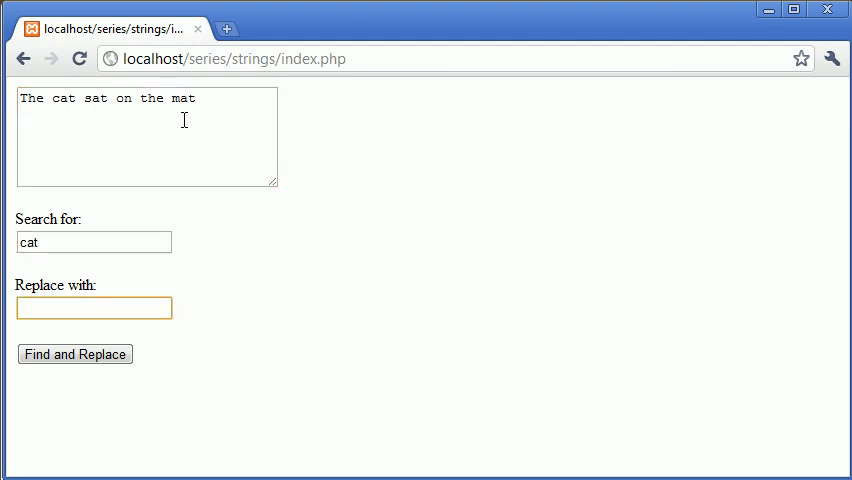
type("monkey")
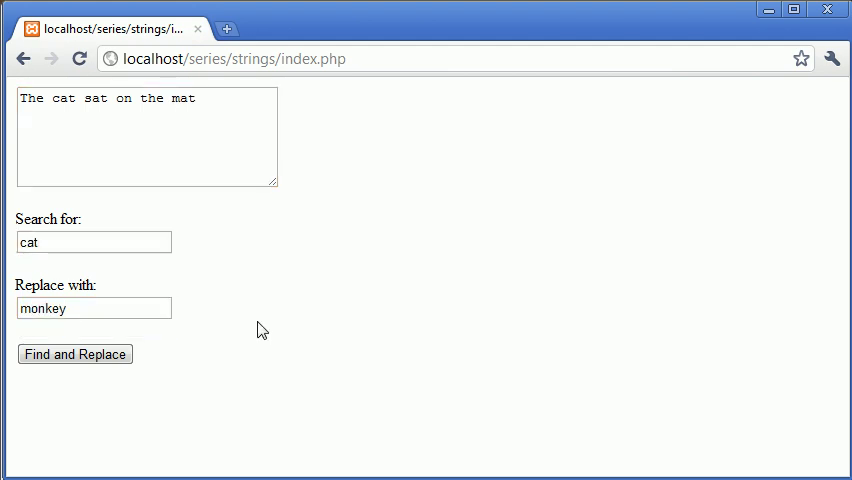
left_click(74, 354)
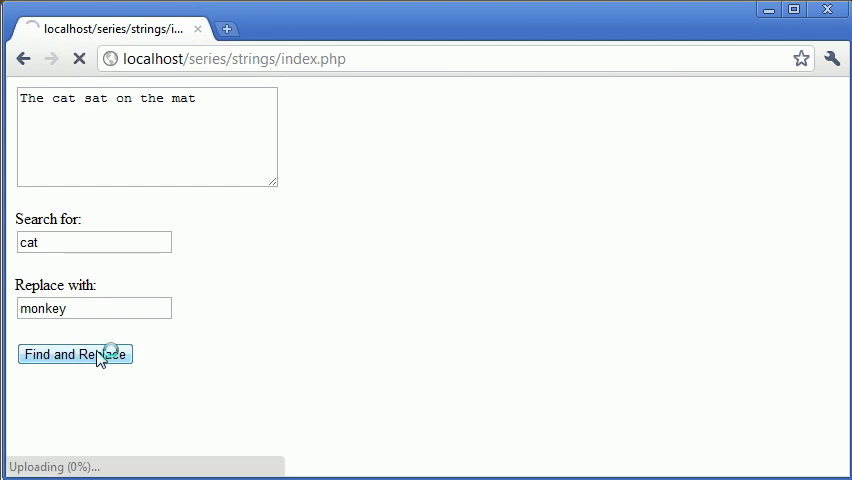
left_click(74, 354)
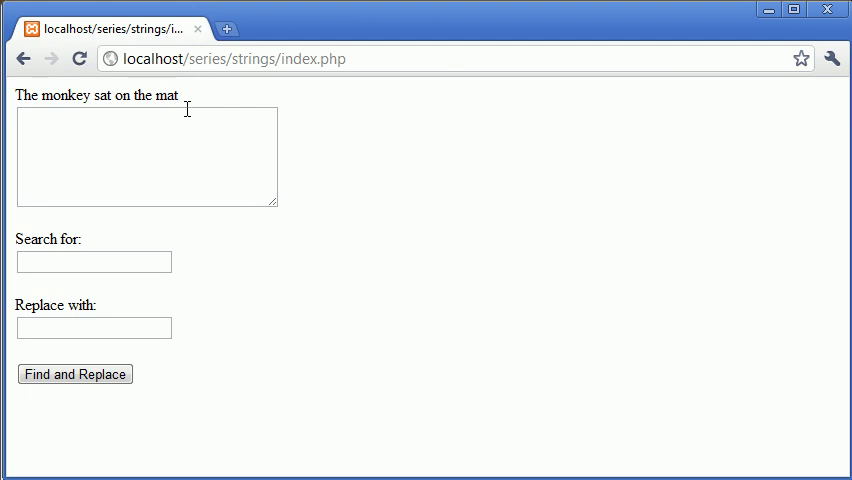
Submit 'The cat sat on the cat' with cat→monkey, returning 'The monkey sat on the monkey'.
type("The")
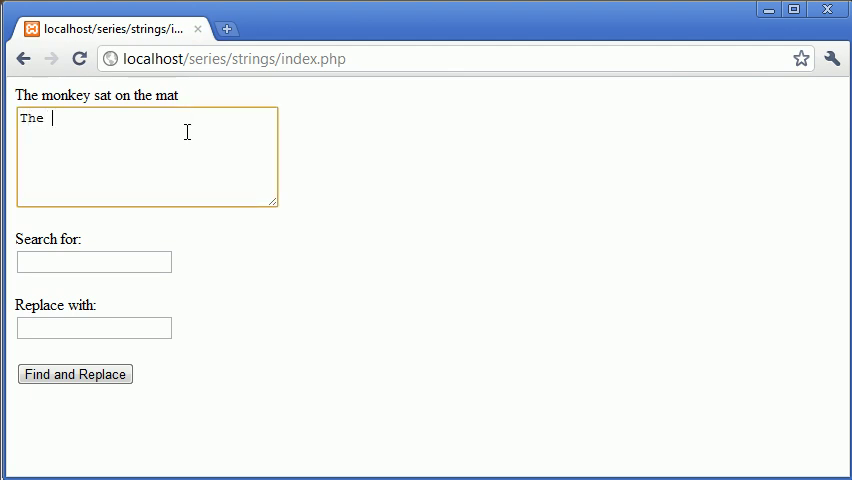
type("cat sat on the")
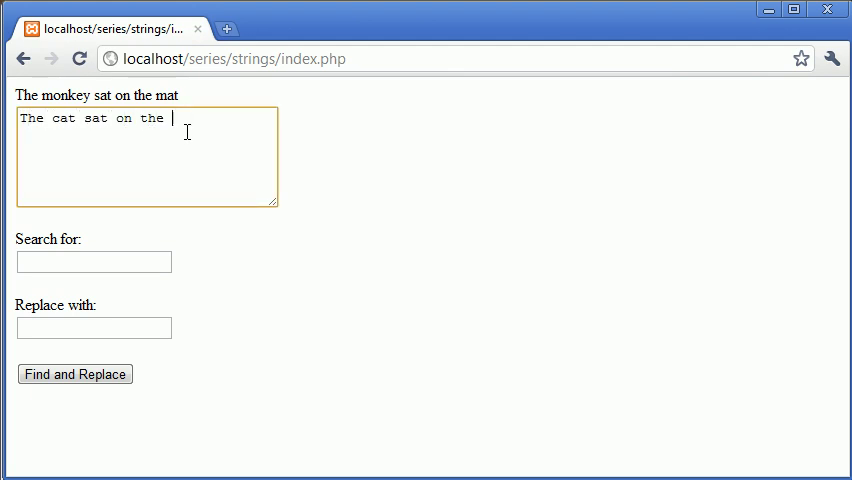
type("m")
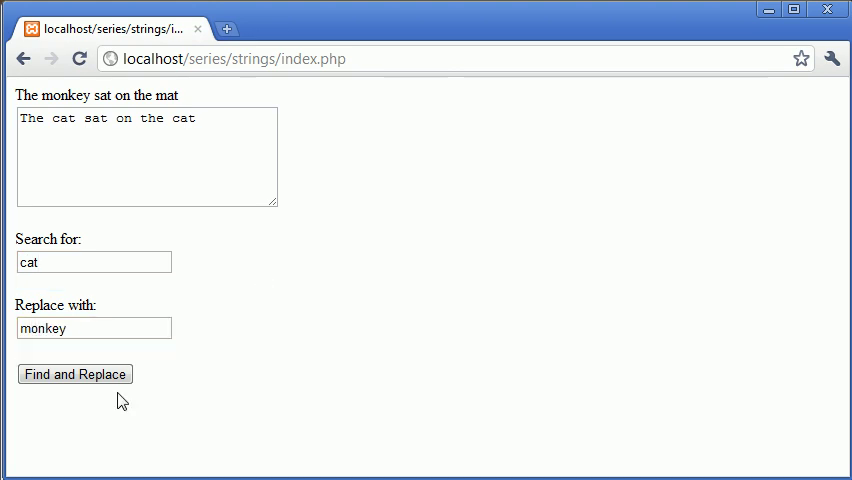
left_click(76, 374)
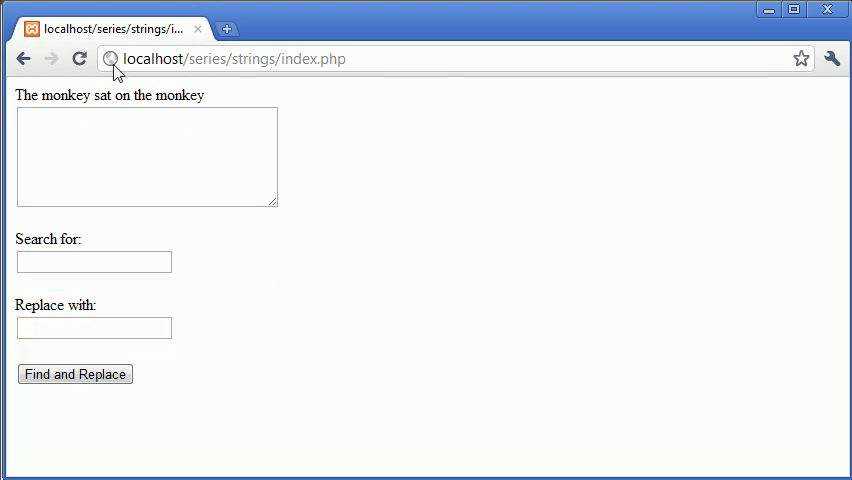